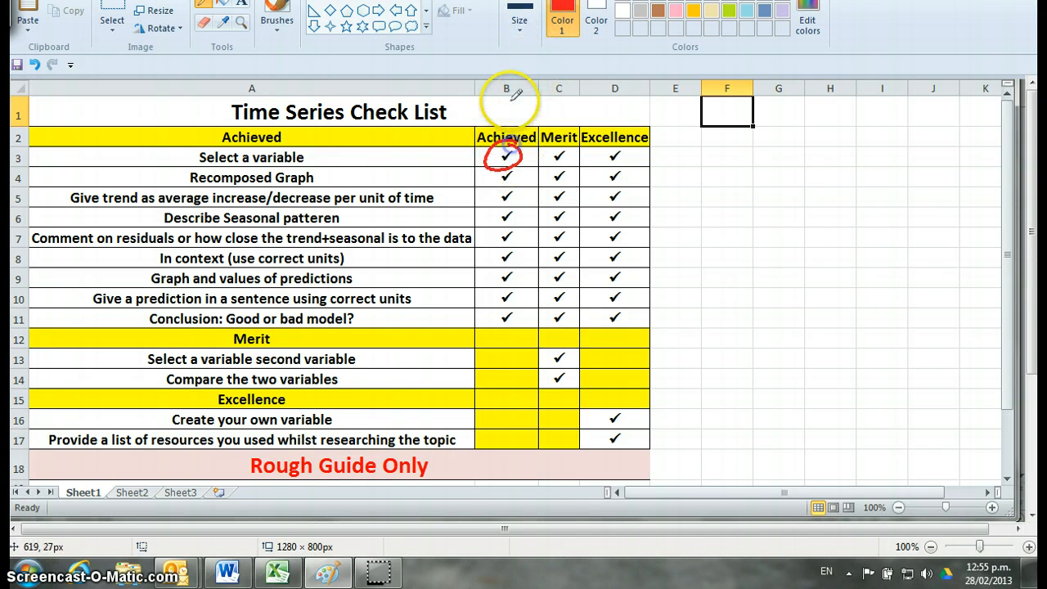
pyautogui.moveTo(562, 24)
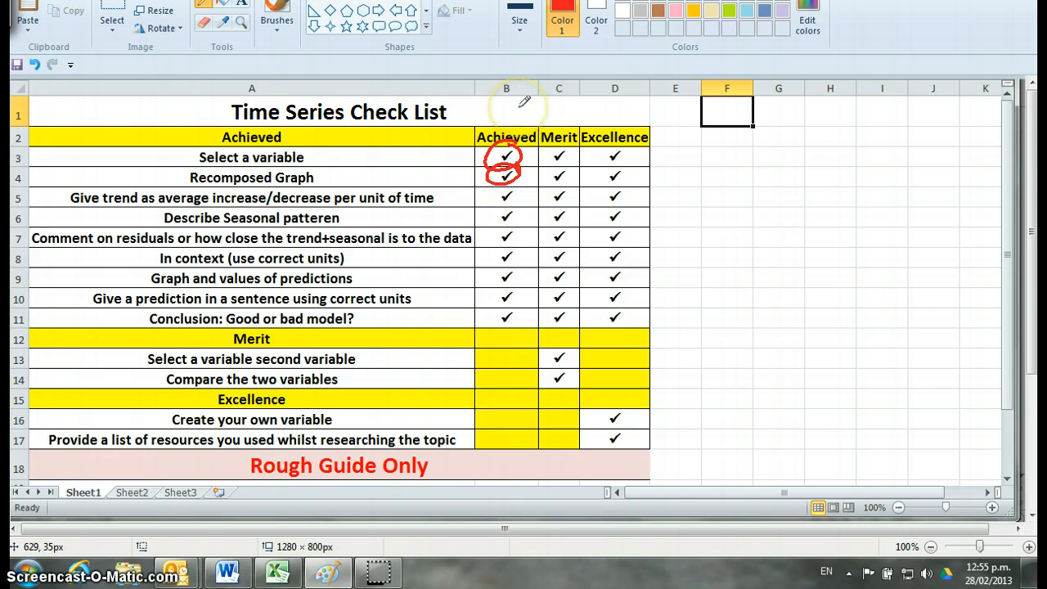
pyautogui.moveTo(307, 262)
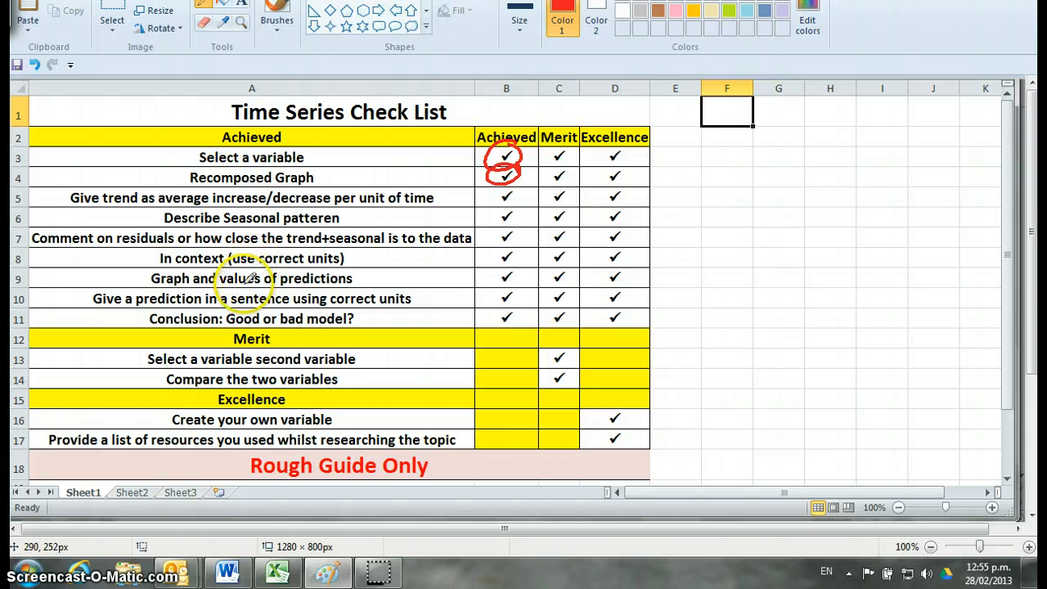
pyautogui.moveTo(503, 270)
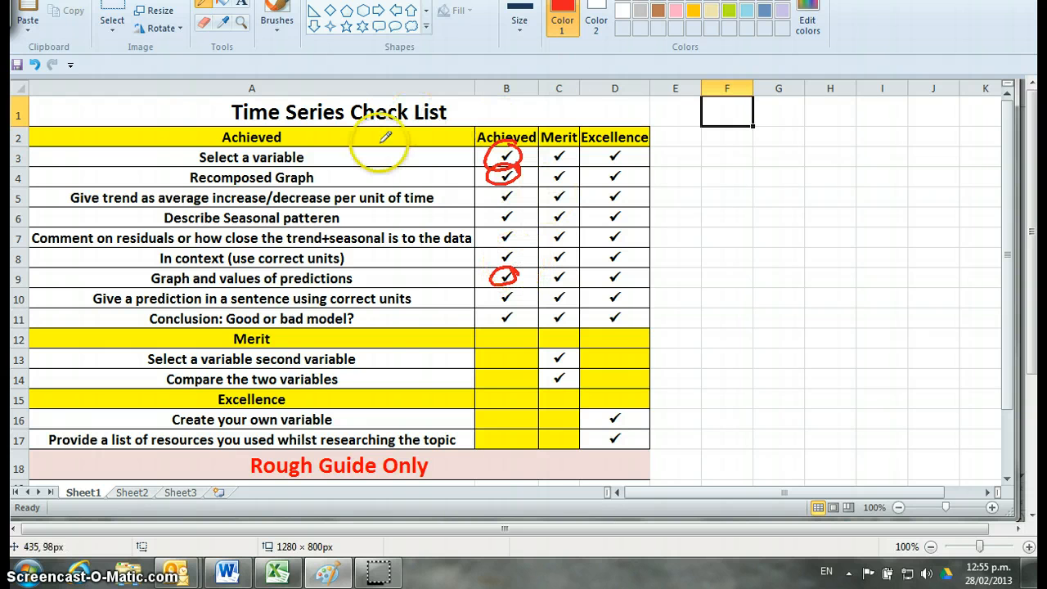
pyautogui.moveTo(176, 184)
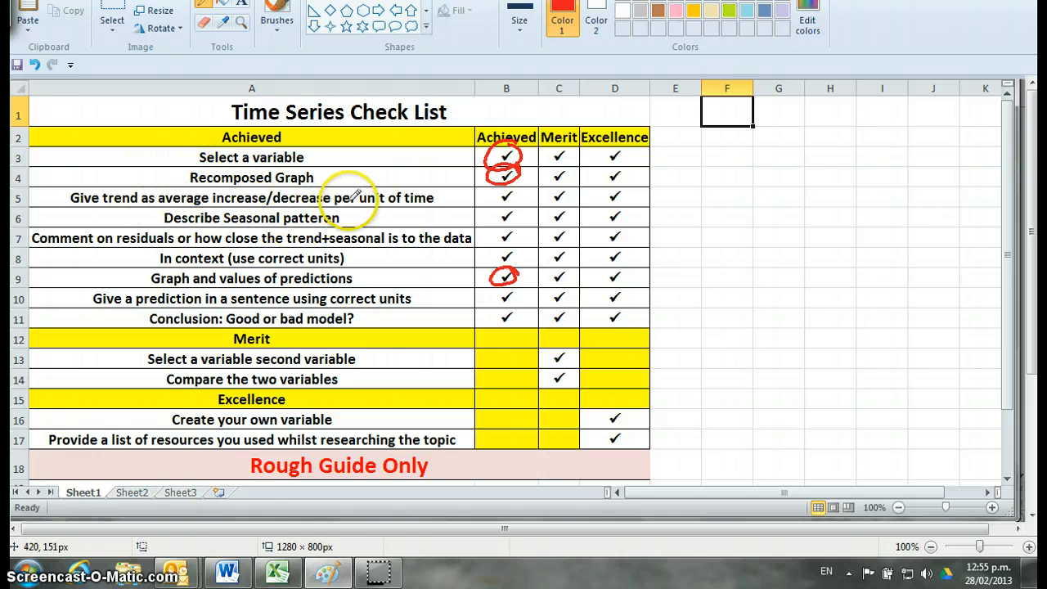
pyautogui.moveTo(430, 197)
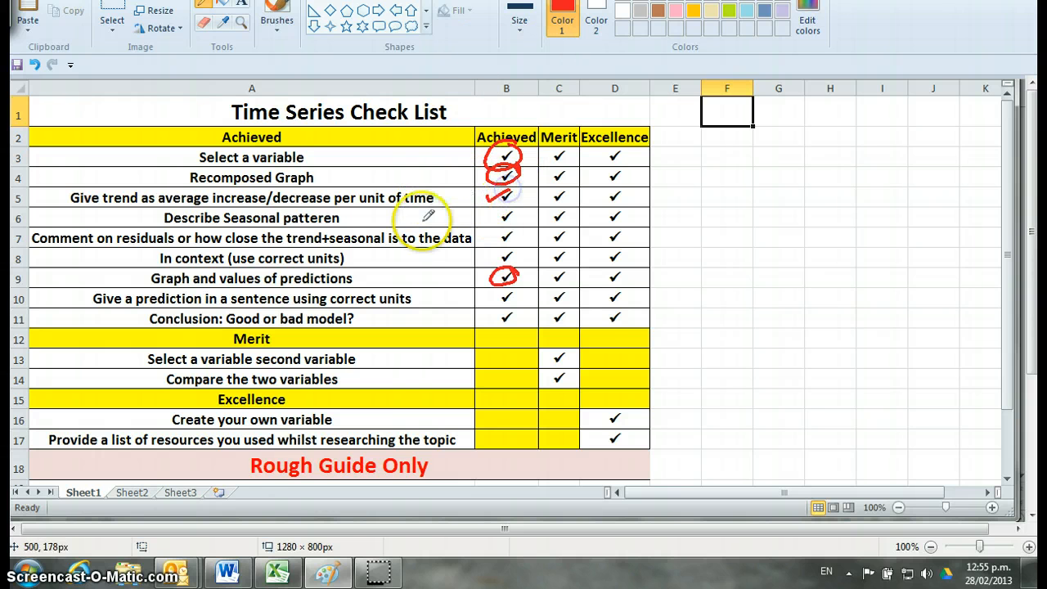
pyautogui.moveTo(383, 226)
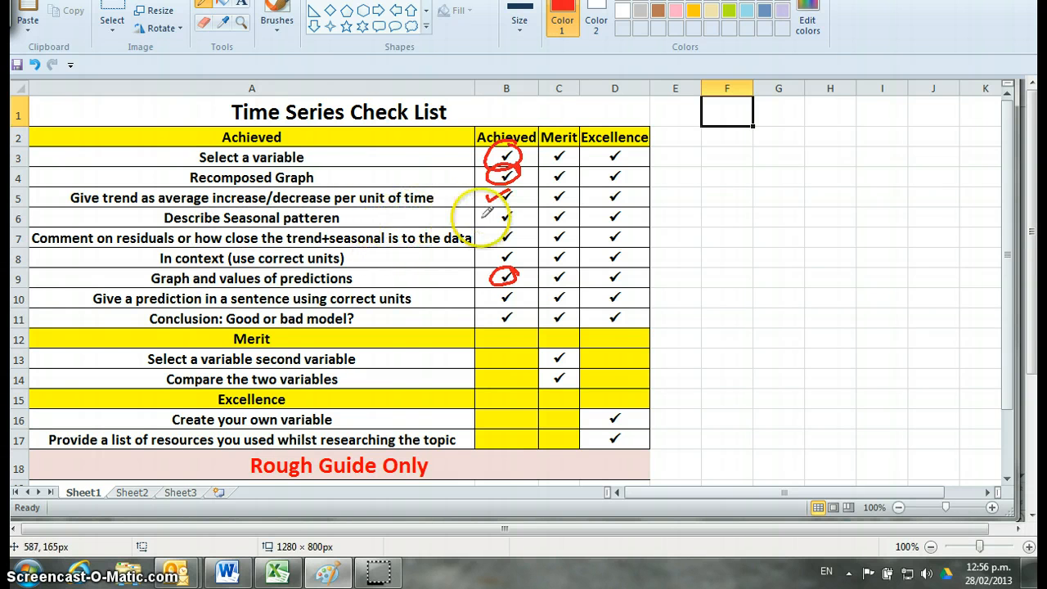
pyautogui.moveTo(491, 225)
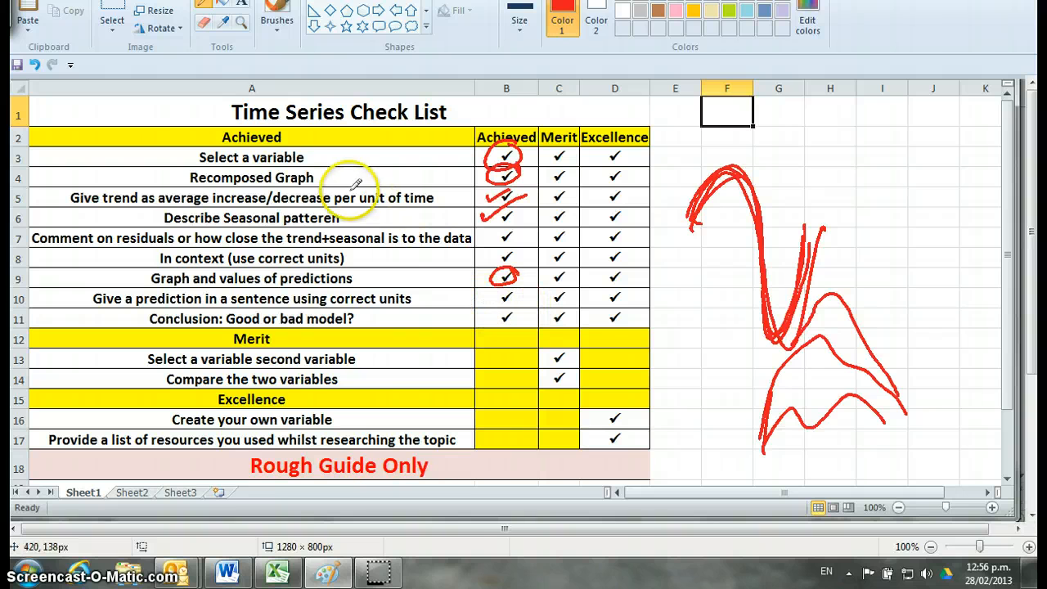
pyautogui.moveTo(245, 225)
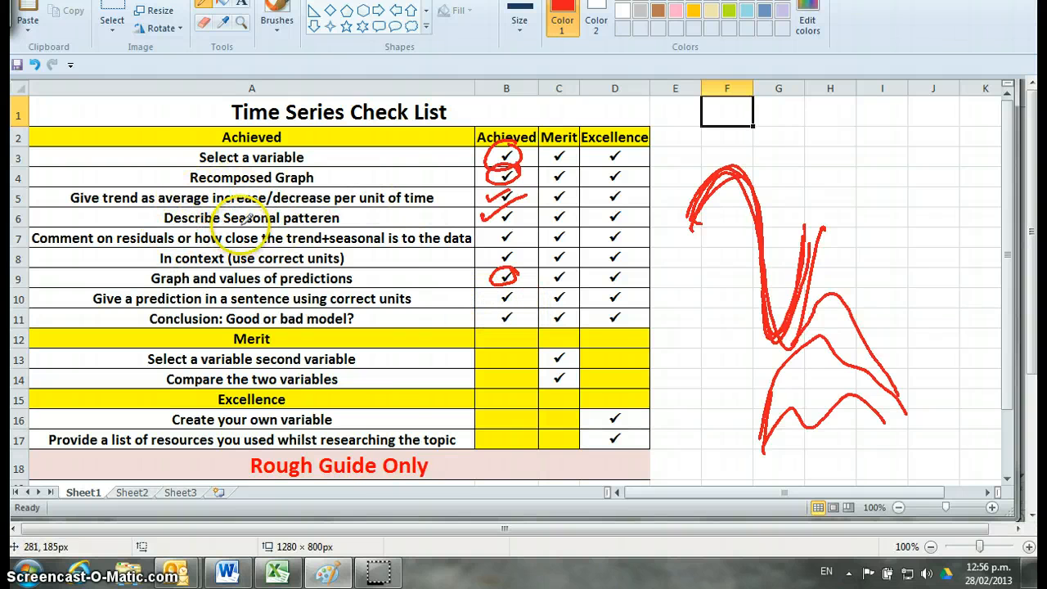
pyautogui.moveTo(401, 221)
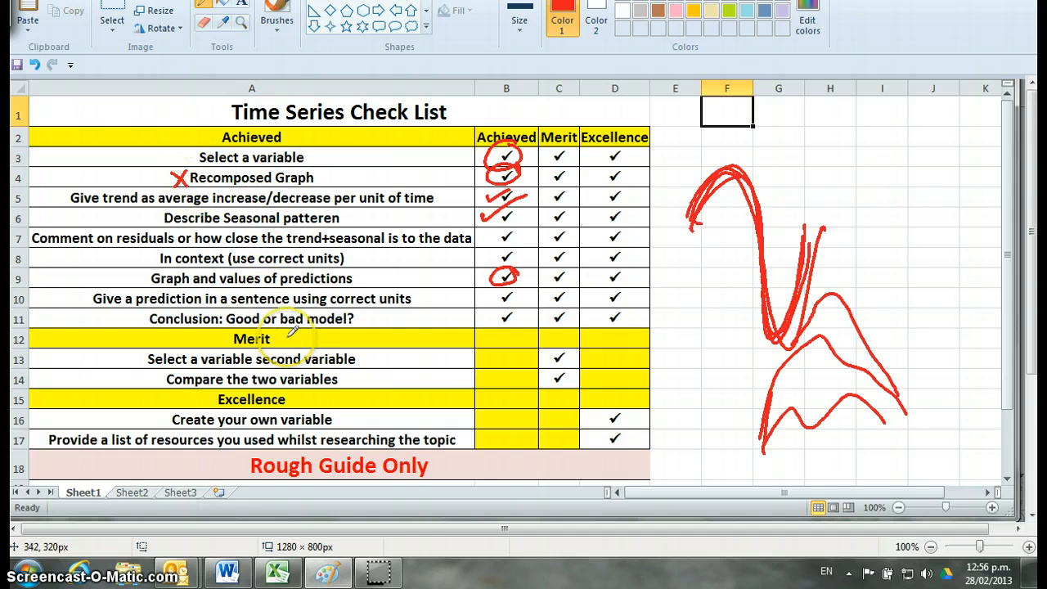
pyautogui.moveTo(506, 245)
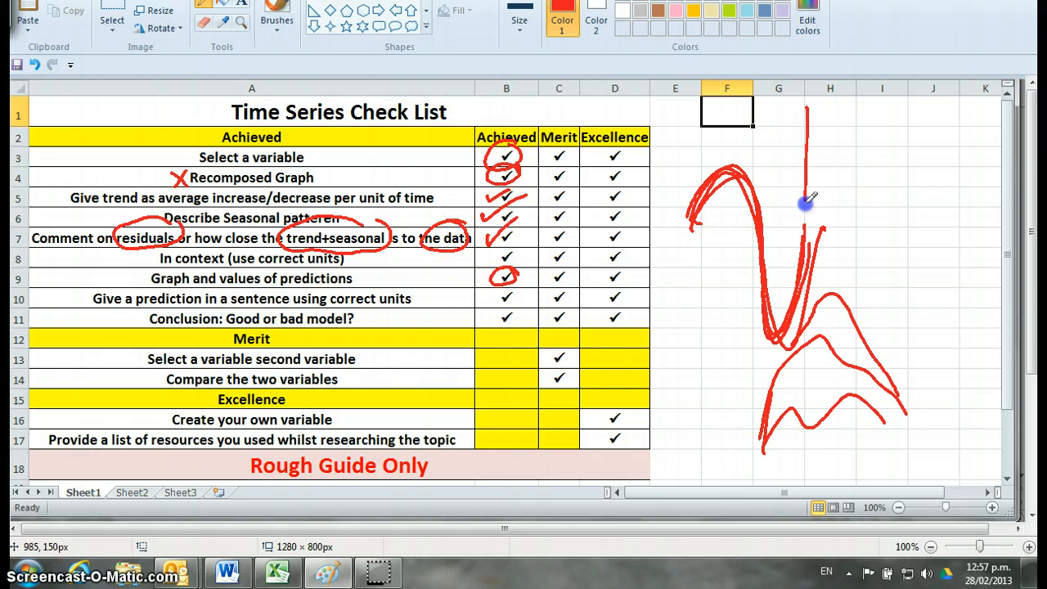
# Draw the red horizontal axis arrow across the bottom of the sketched graph
pyautogui.moveTo(806, 196); pyautogui.dragTo(929, 195)
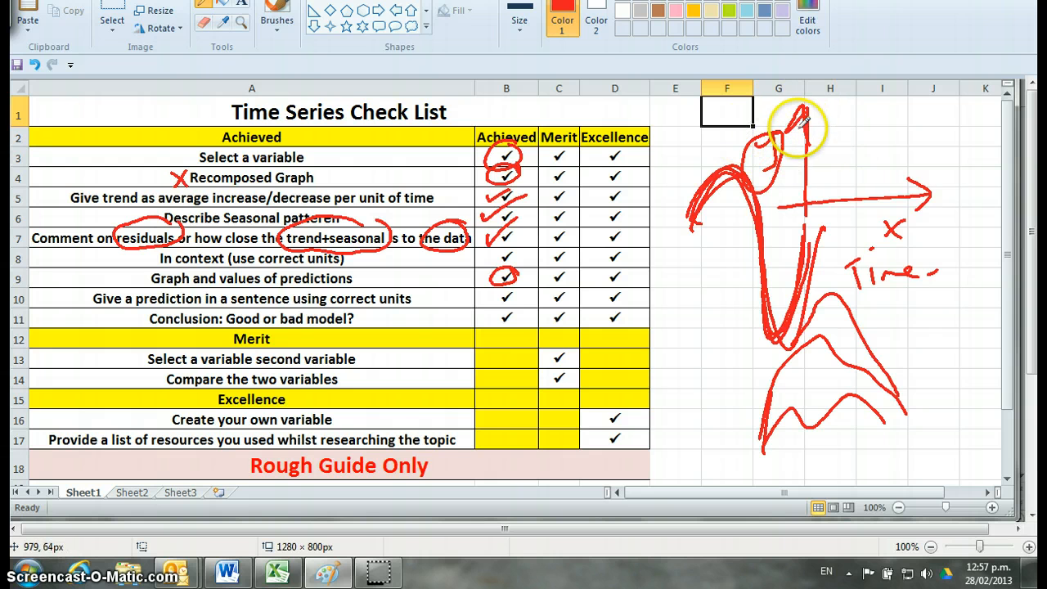
pyautogui.moveTo(806, 121)
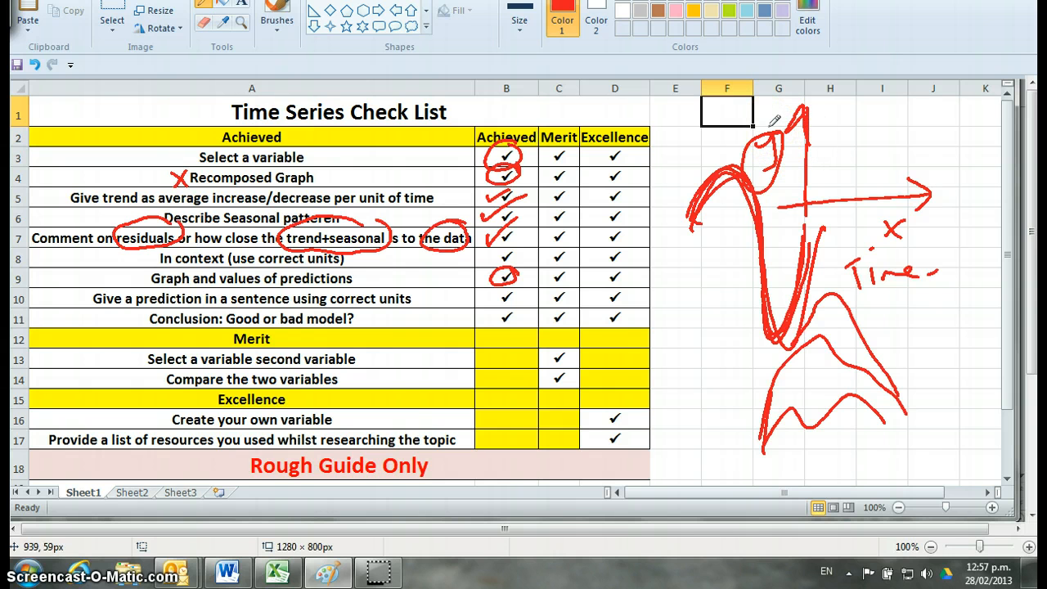
pyautogui.moveTo(819, 171)
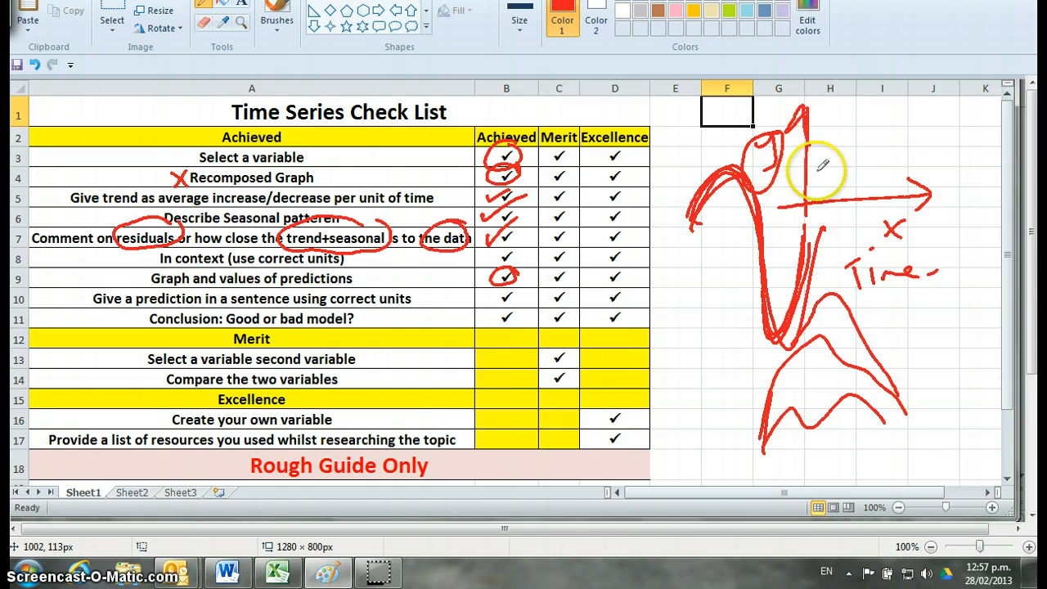
pyautogui.moveTo(401, 220)
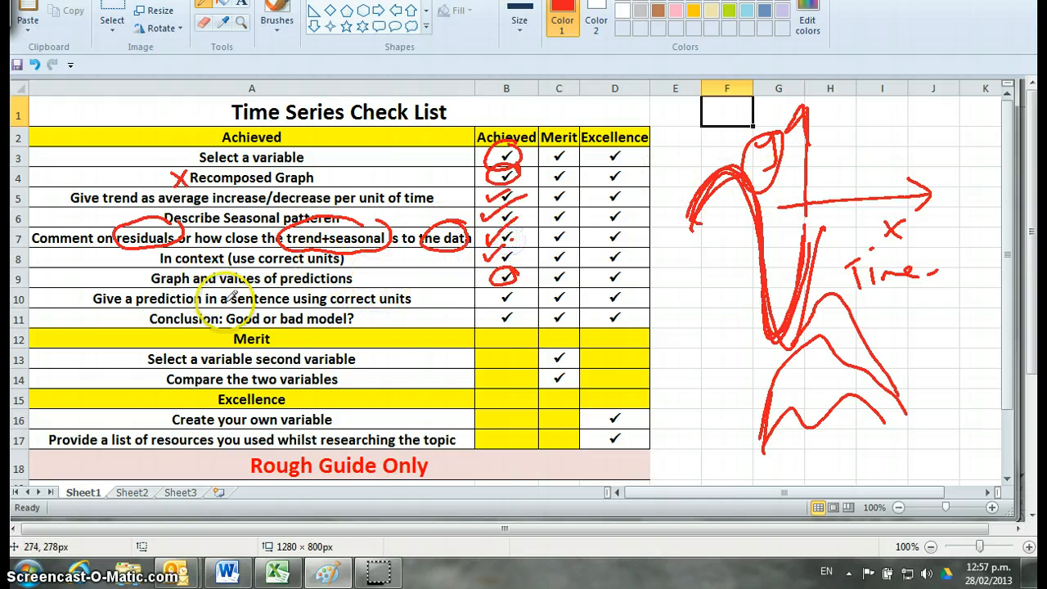
pyautogui.moveTo(376, 288)
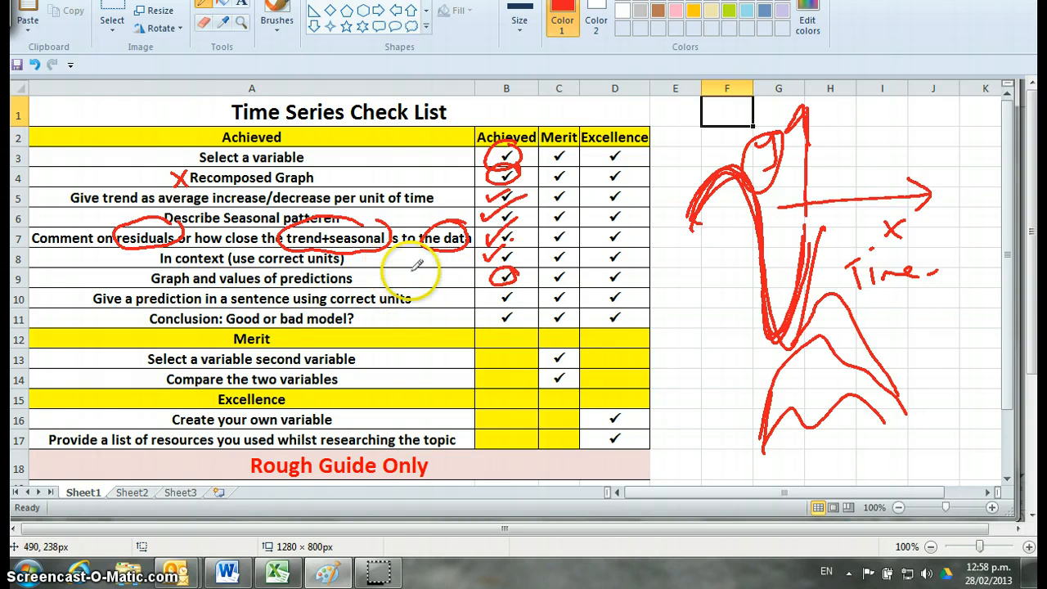
pyautogui.moveTo(438, 270)
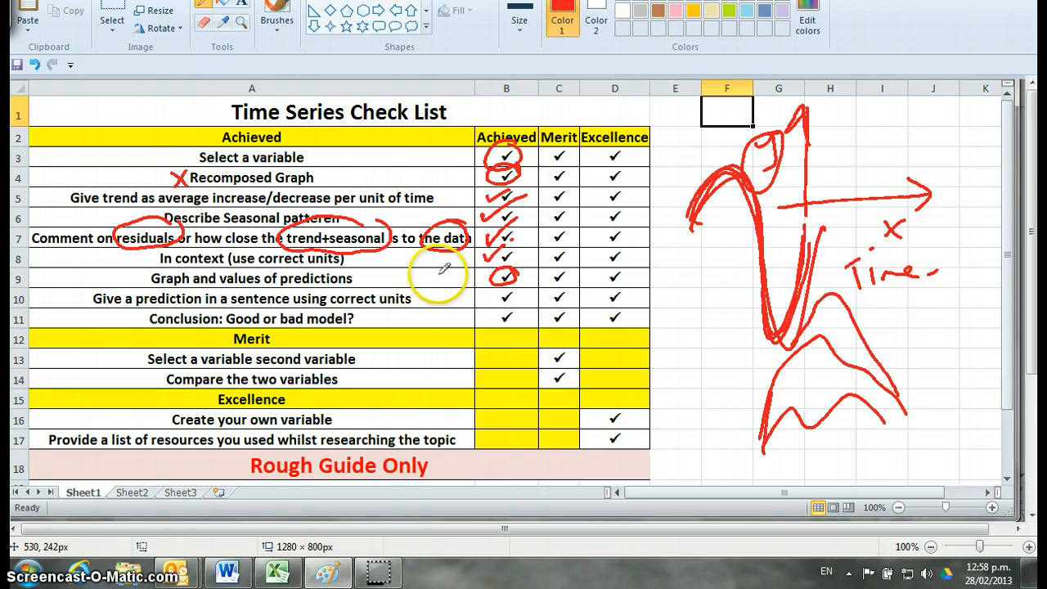
pyautogui.moveTo(459, 295)
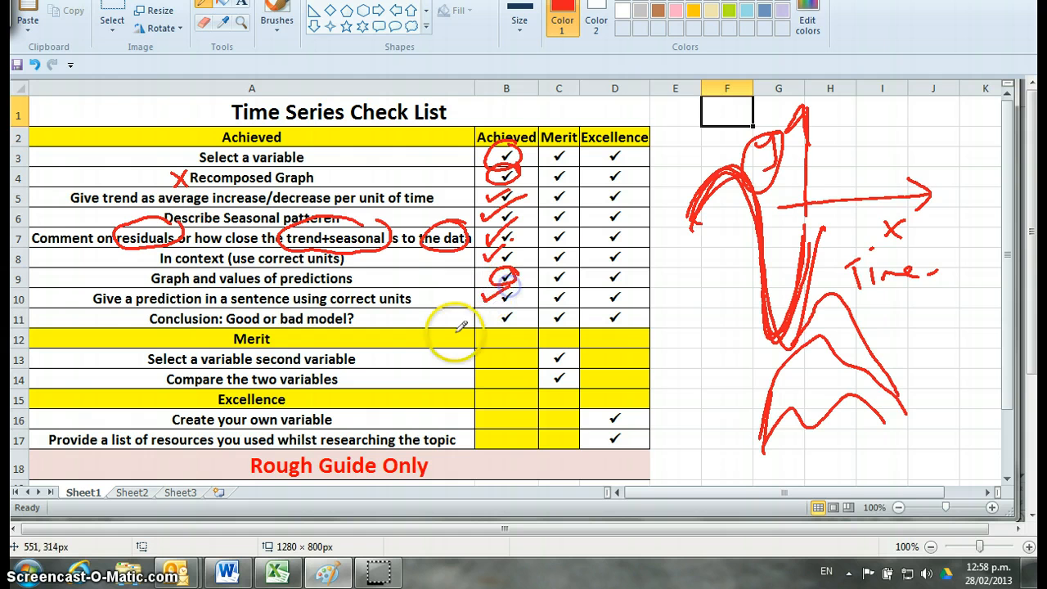
pyautogui.moveTo(466, 319)
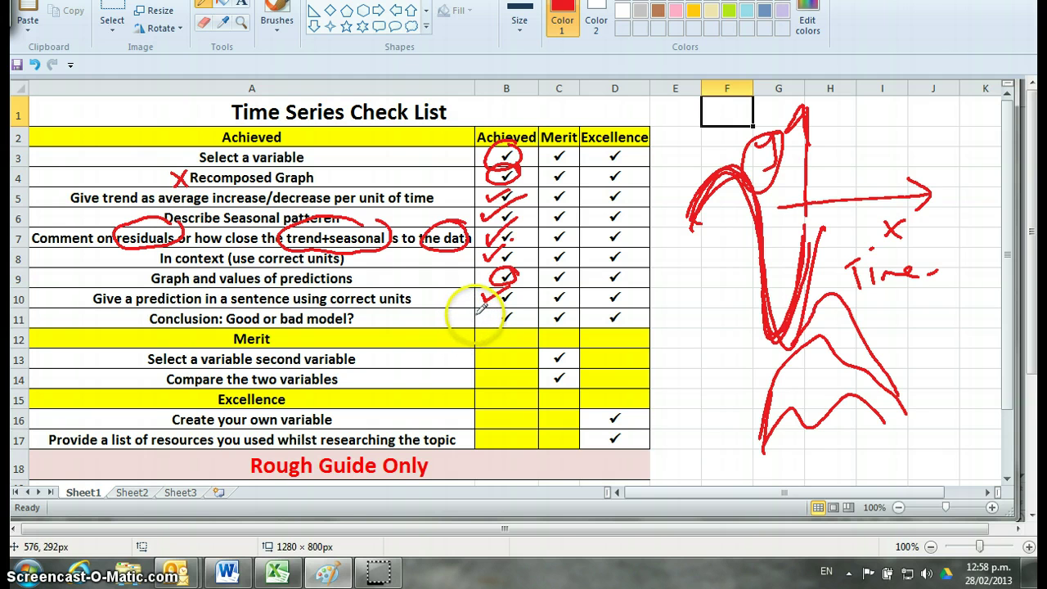
pyautogui.moveTo(479, 318)
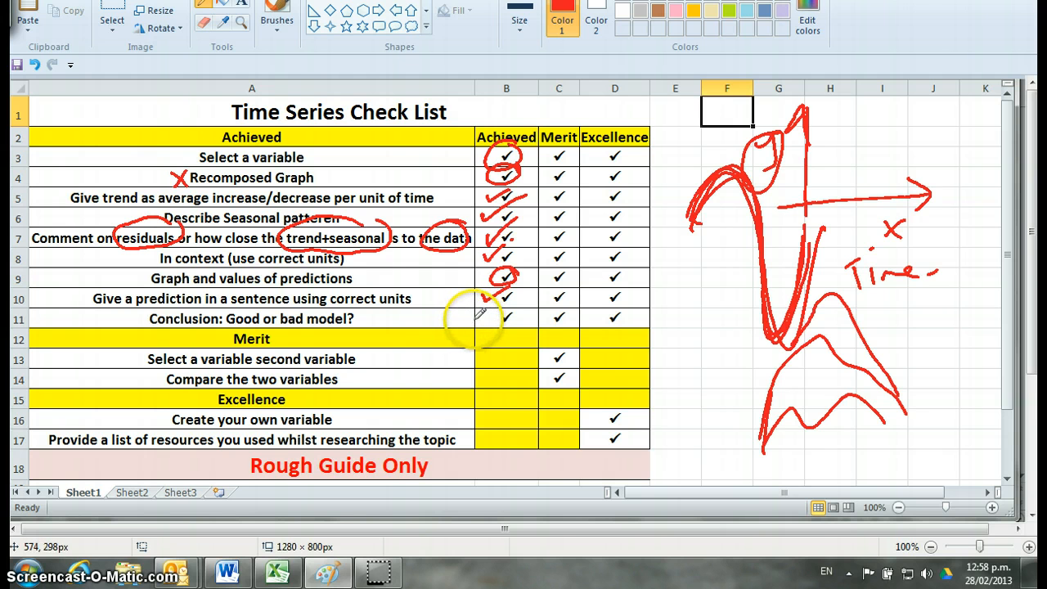
pyautogui.moveTo(487, 318)
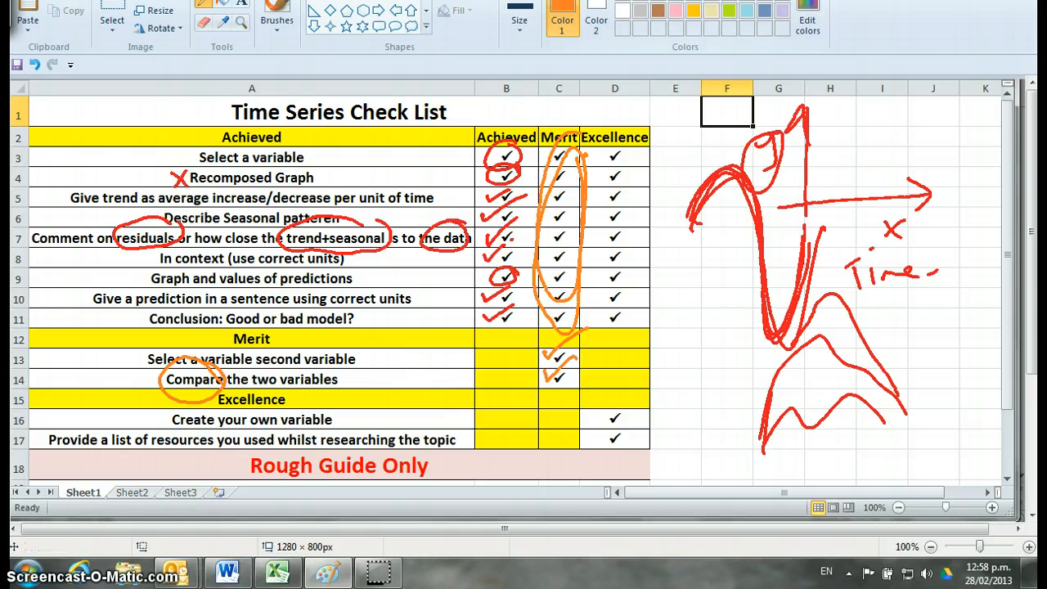
# Draw green ticks down the Excellence column
pyautogui.moveTo(646, 143); pyautogui.dragTo(634, 167)
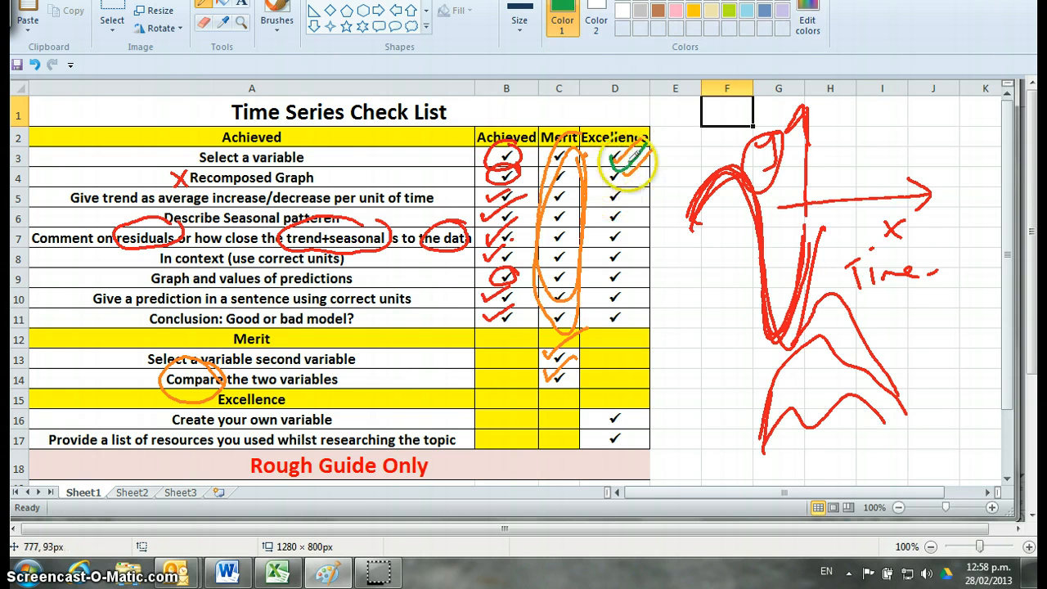
pyautogui.moveTo(642, 152); pyautogui.dragTo(642, 319)
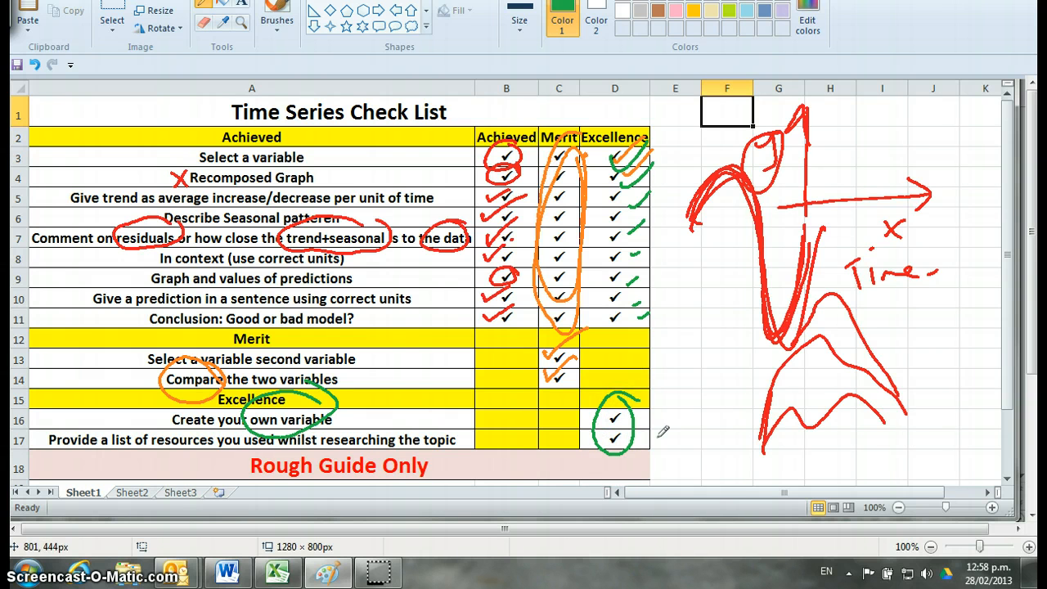
pyautogui.moveTo(683, 314)
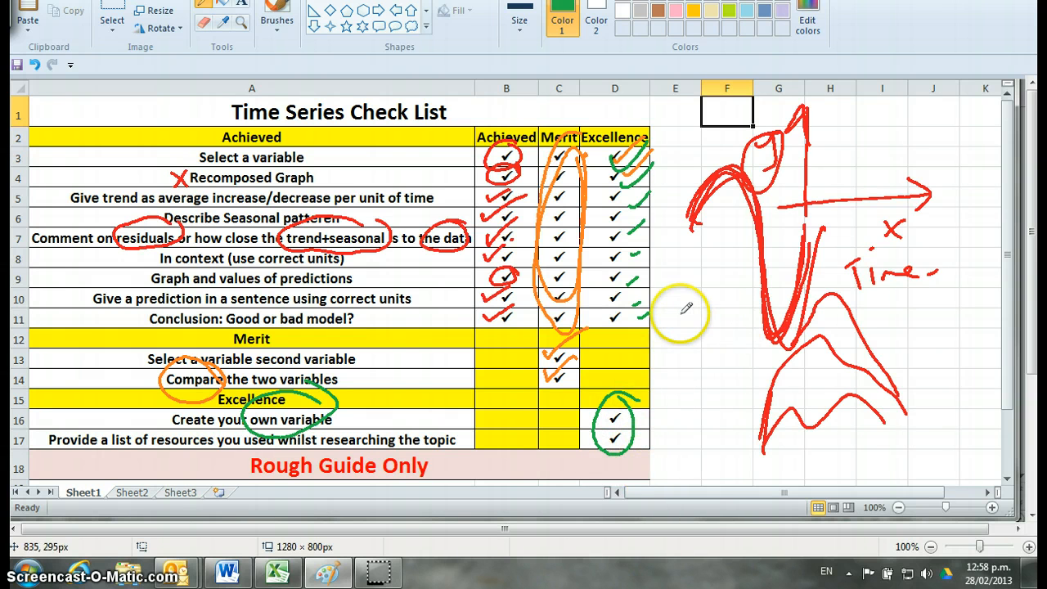